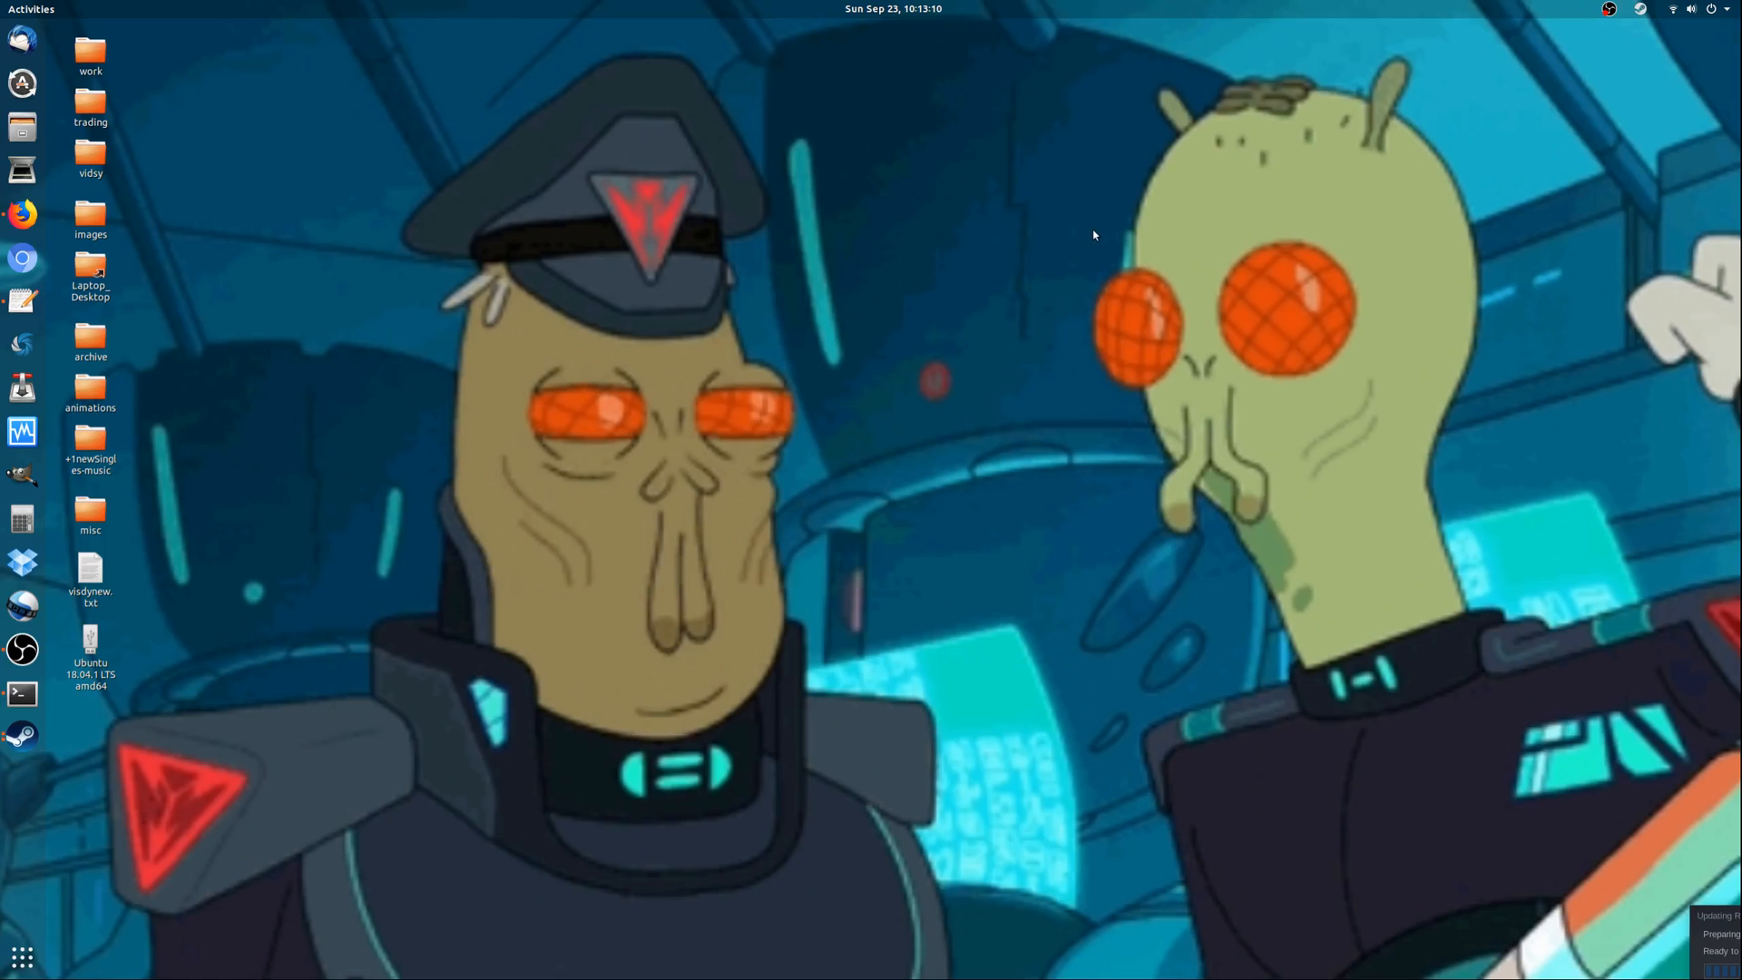
mouse_move(1073, 267)
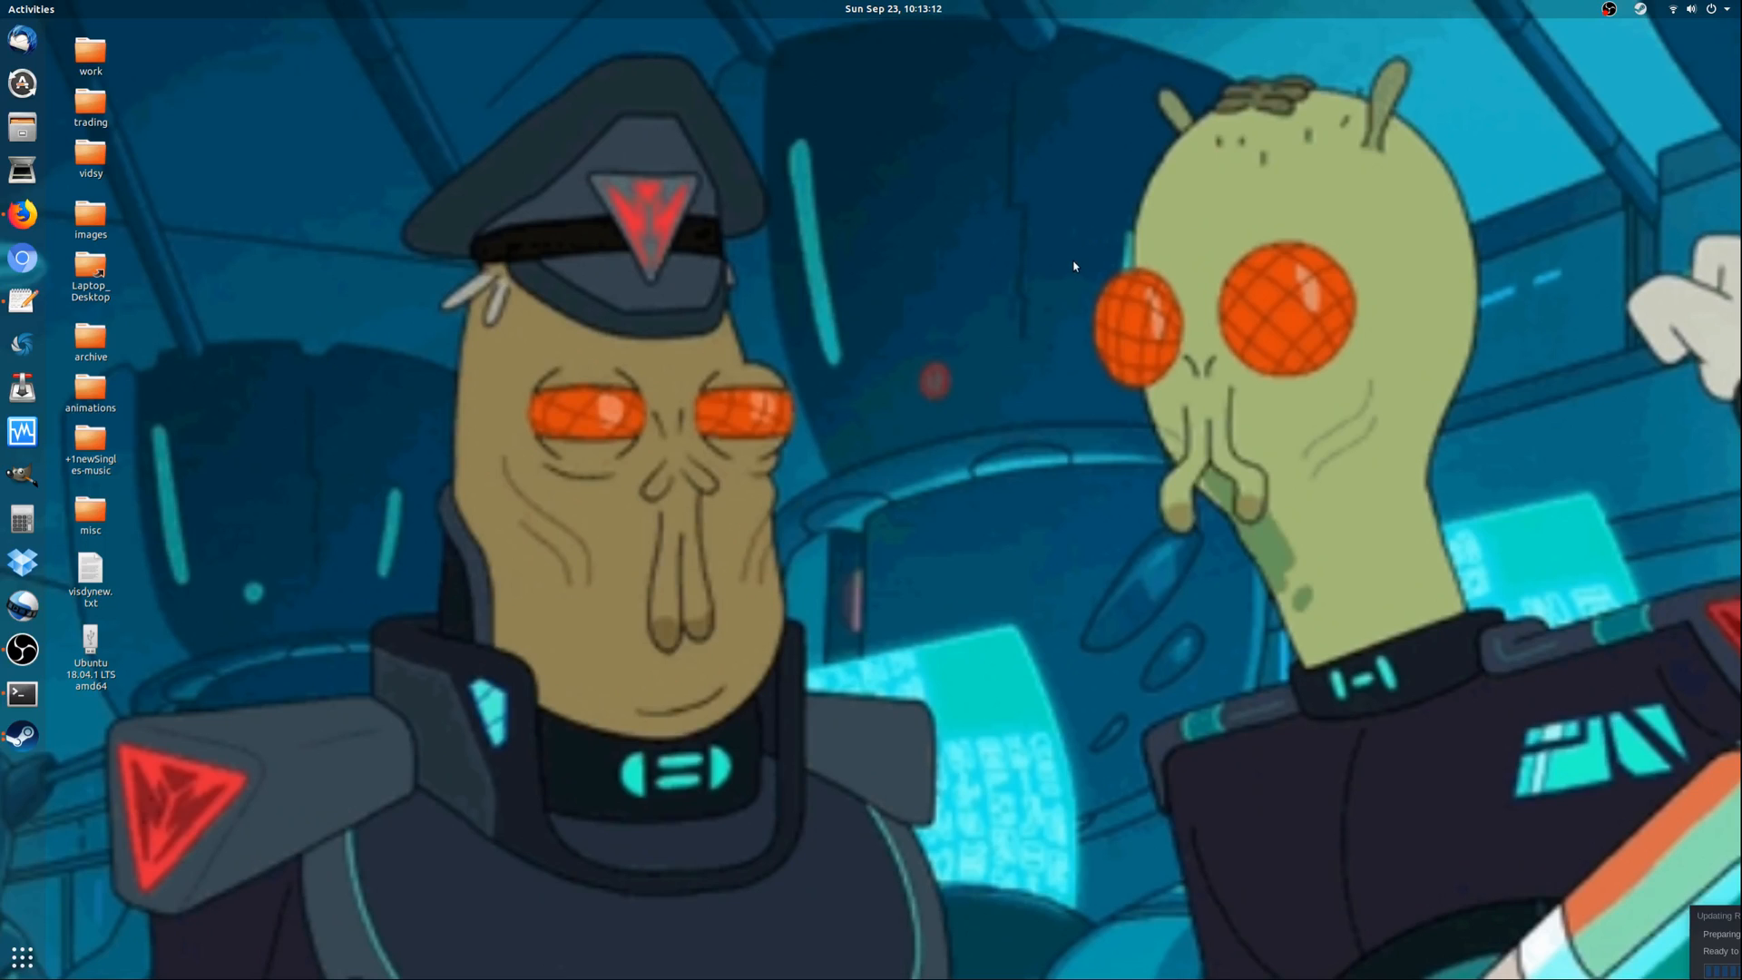
mouse_move(1058, 298)
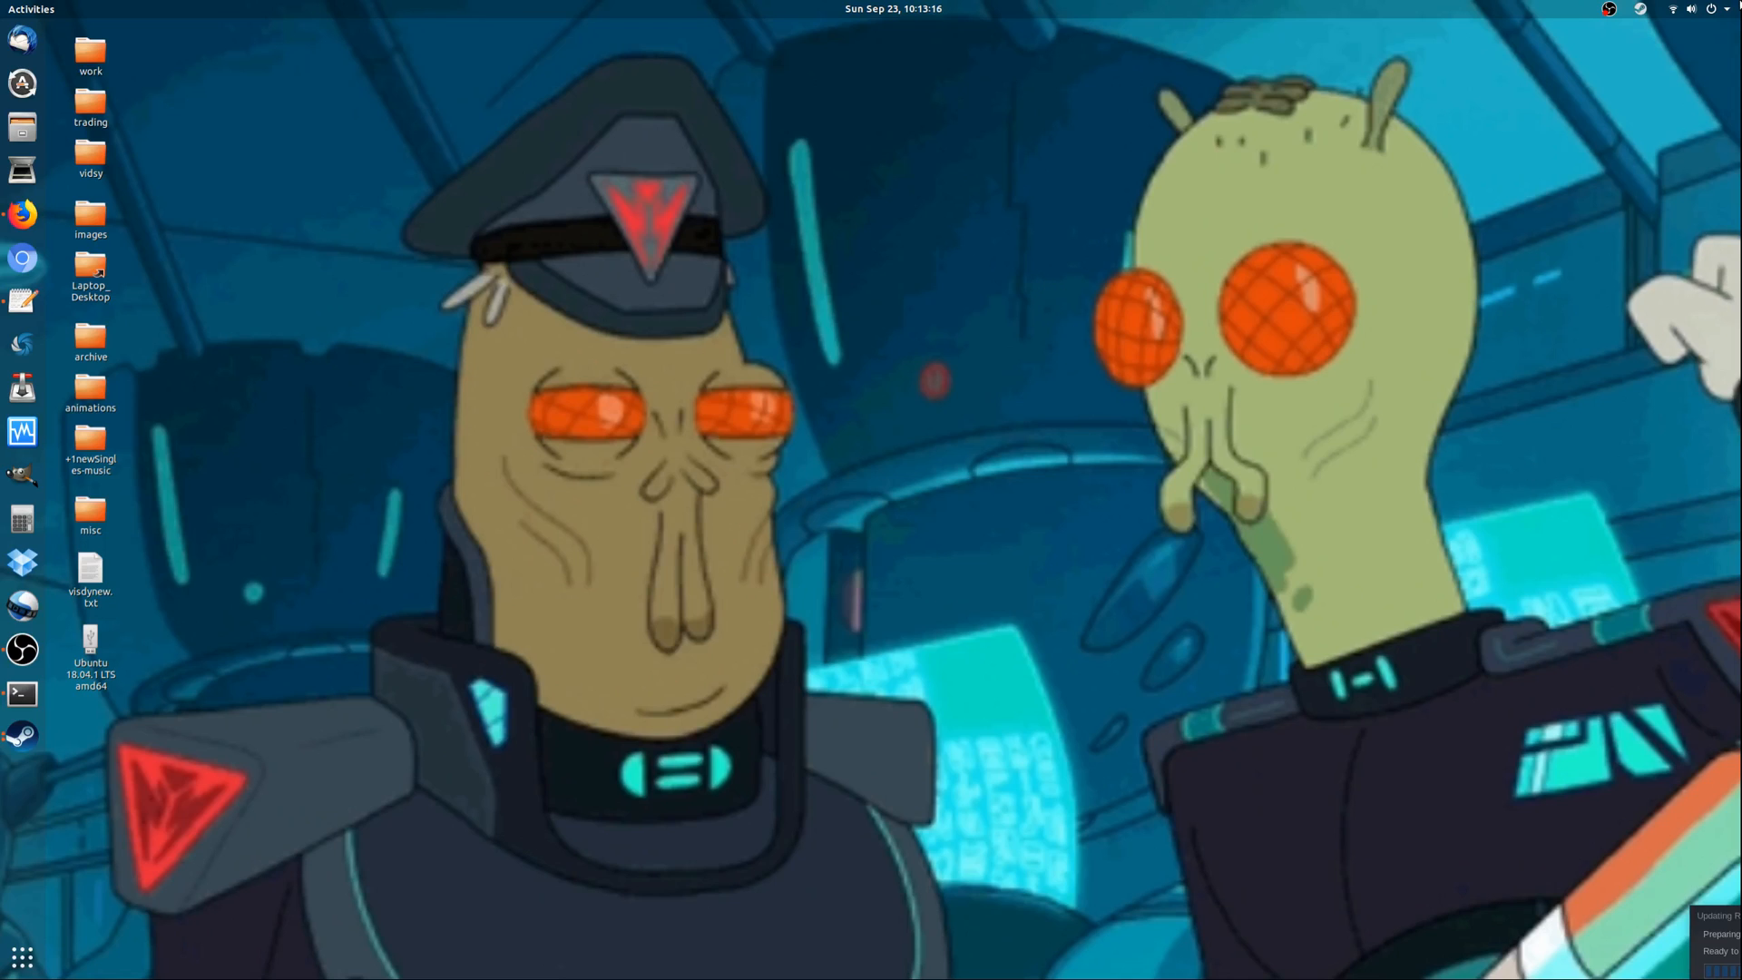
- Open Account Settings for jm from the top-bar system menu
click(1688, 9)
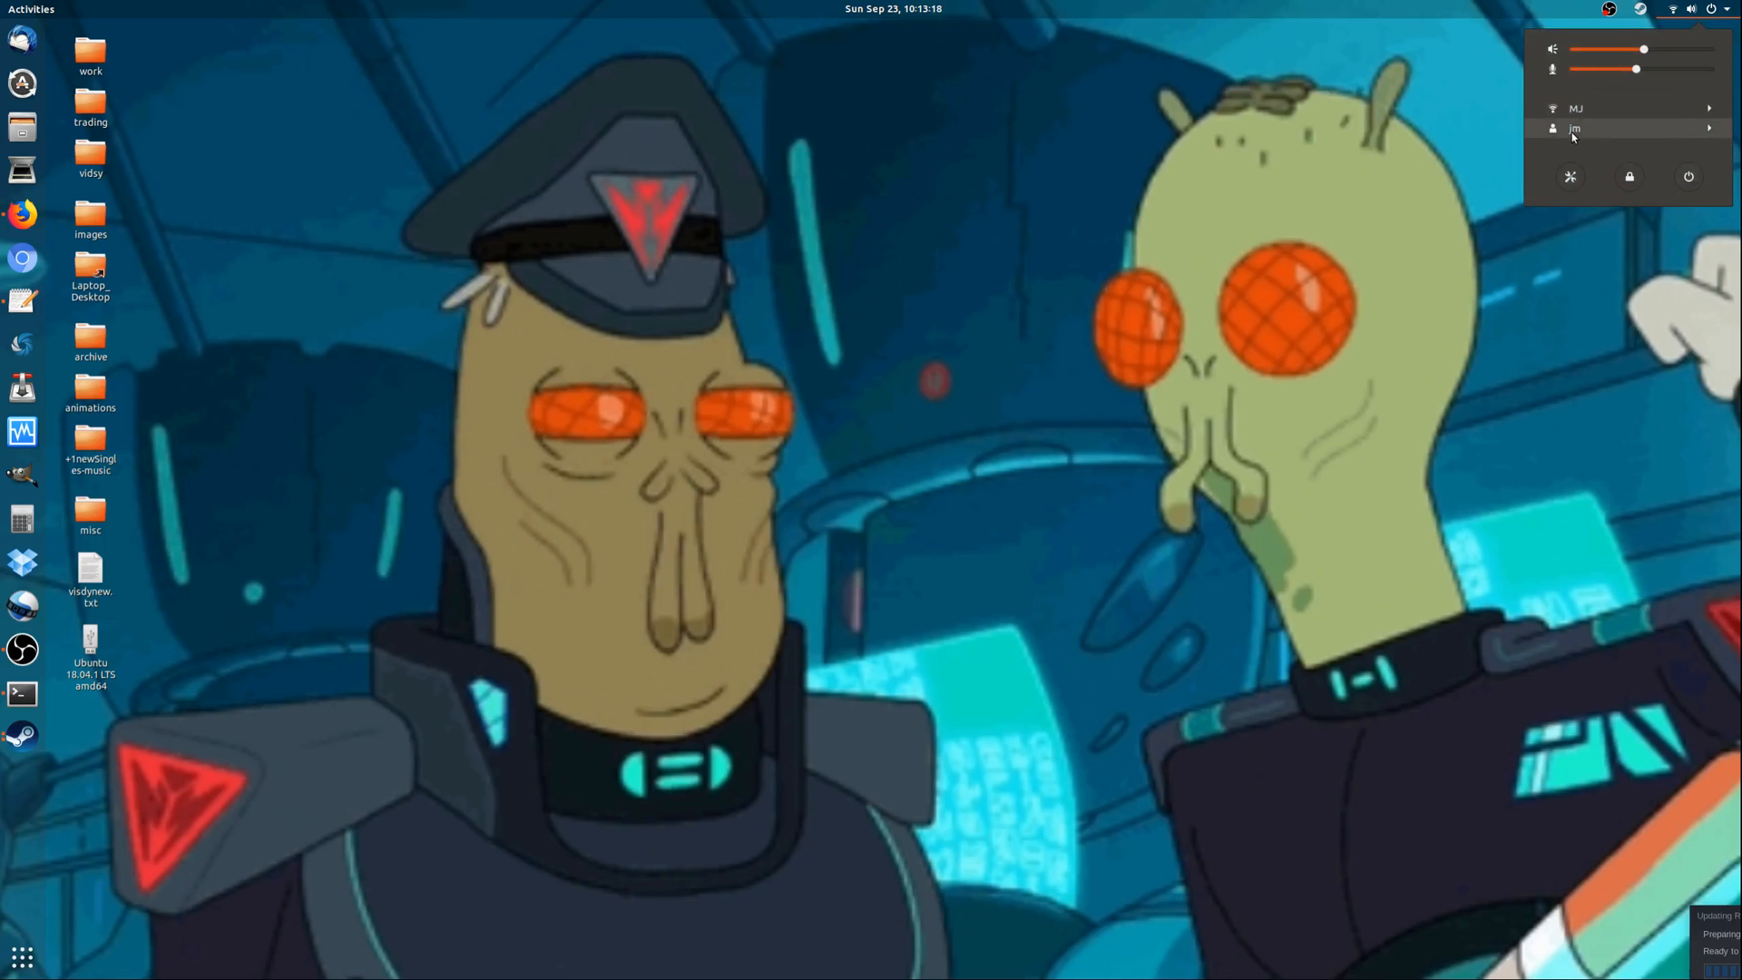
click(1574, 128)
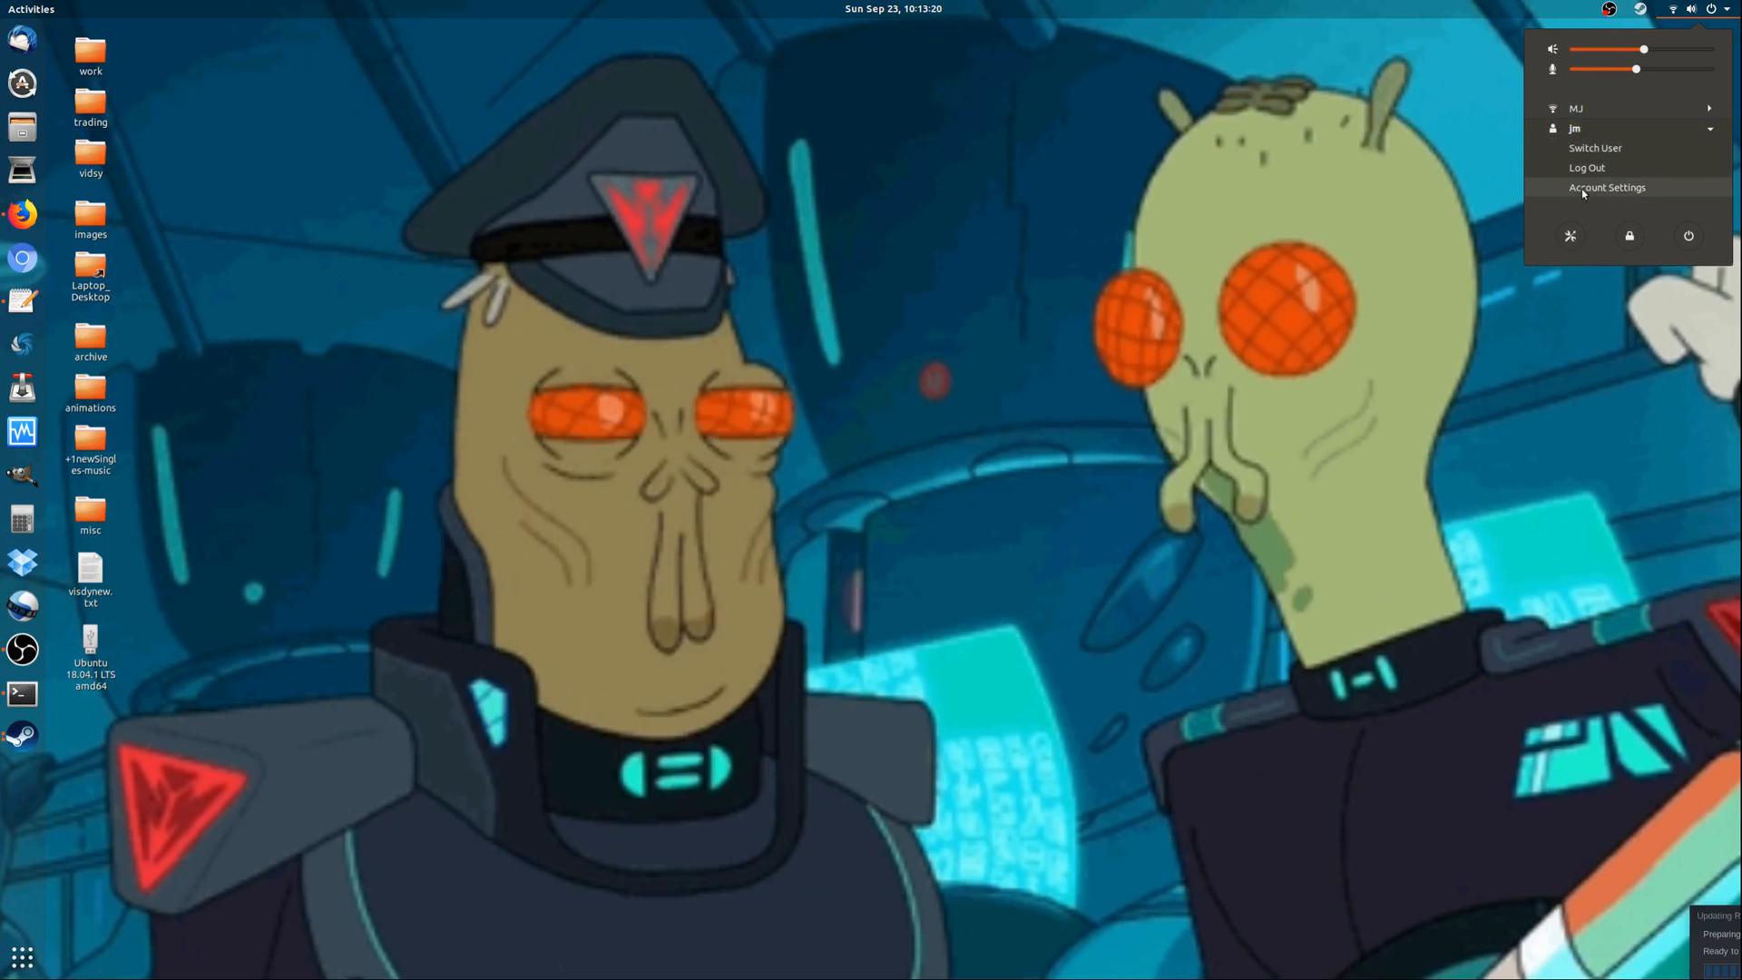
click(1606, 187)
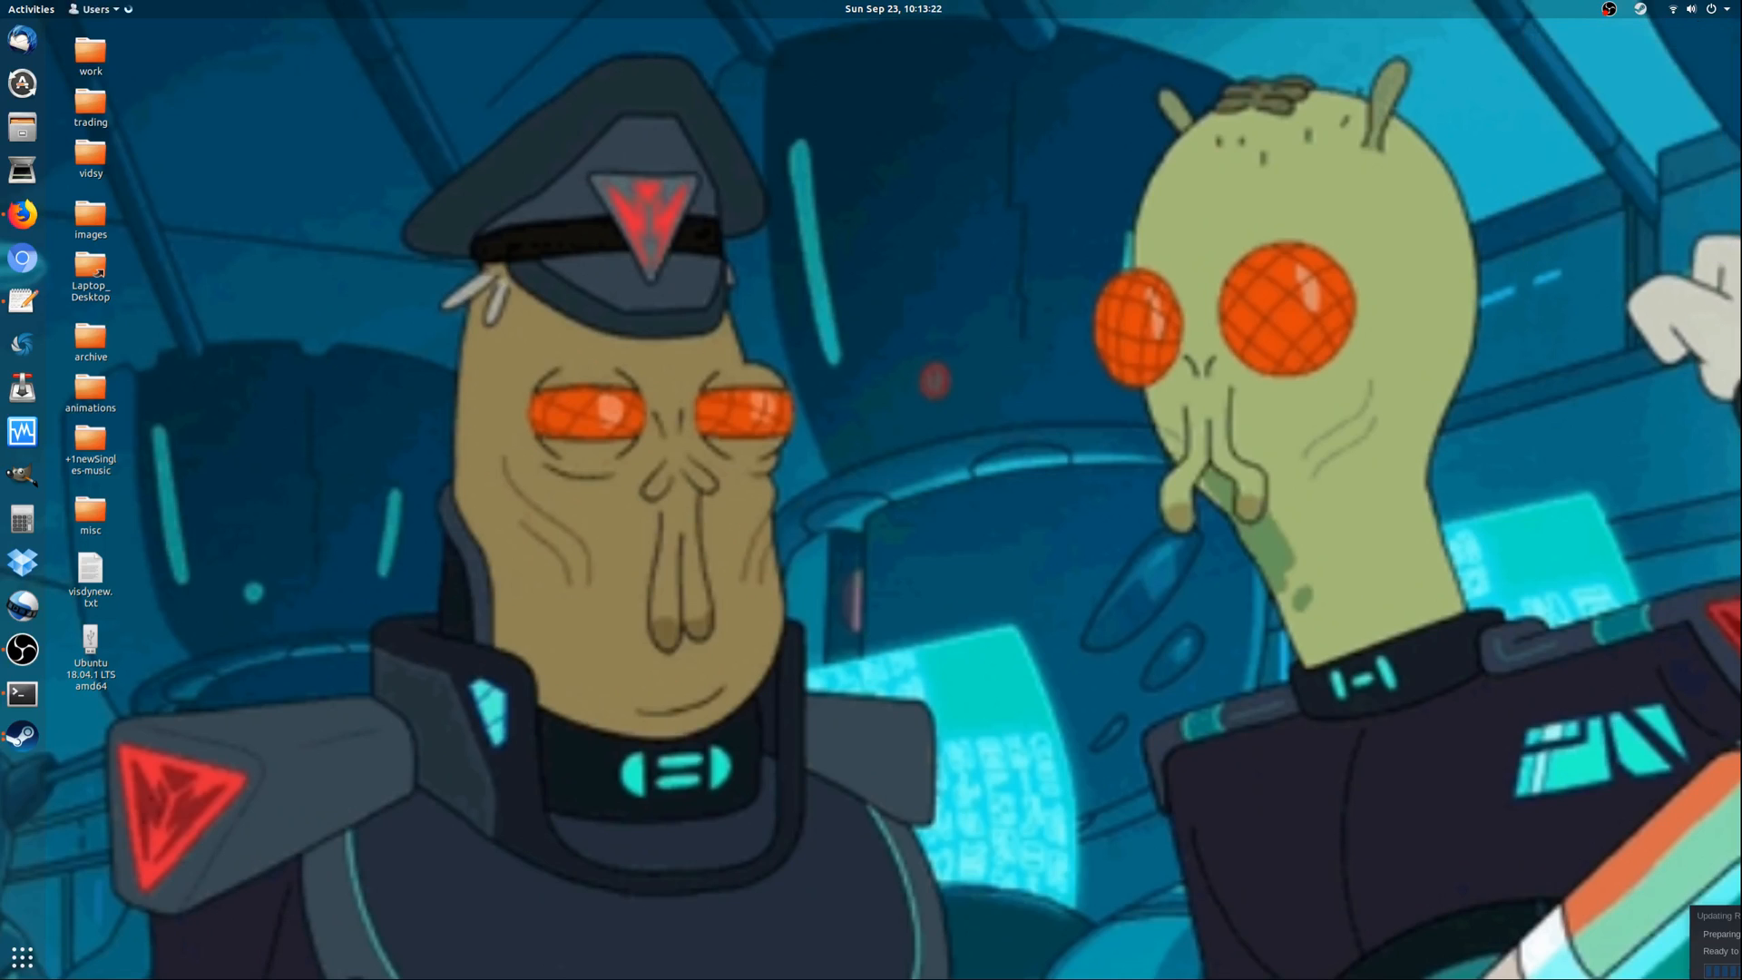
click(21, 780)
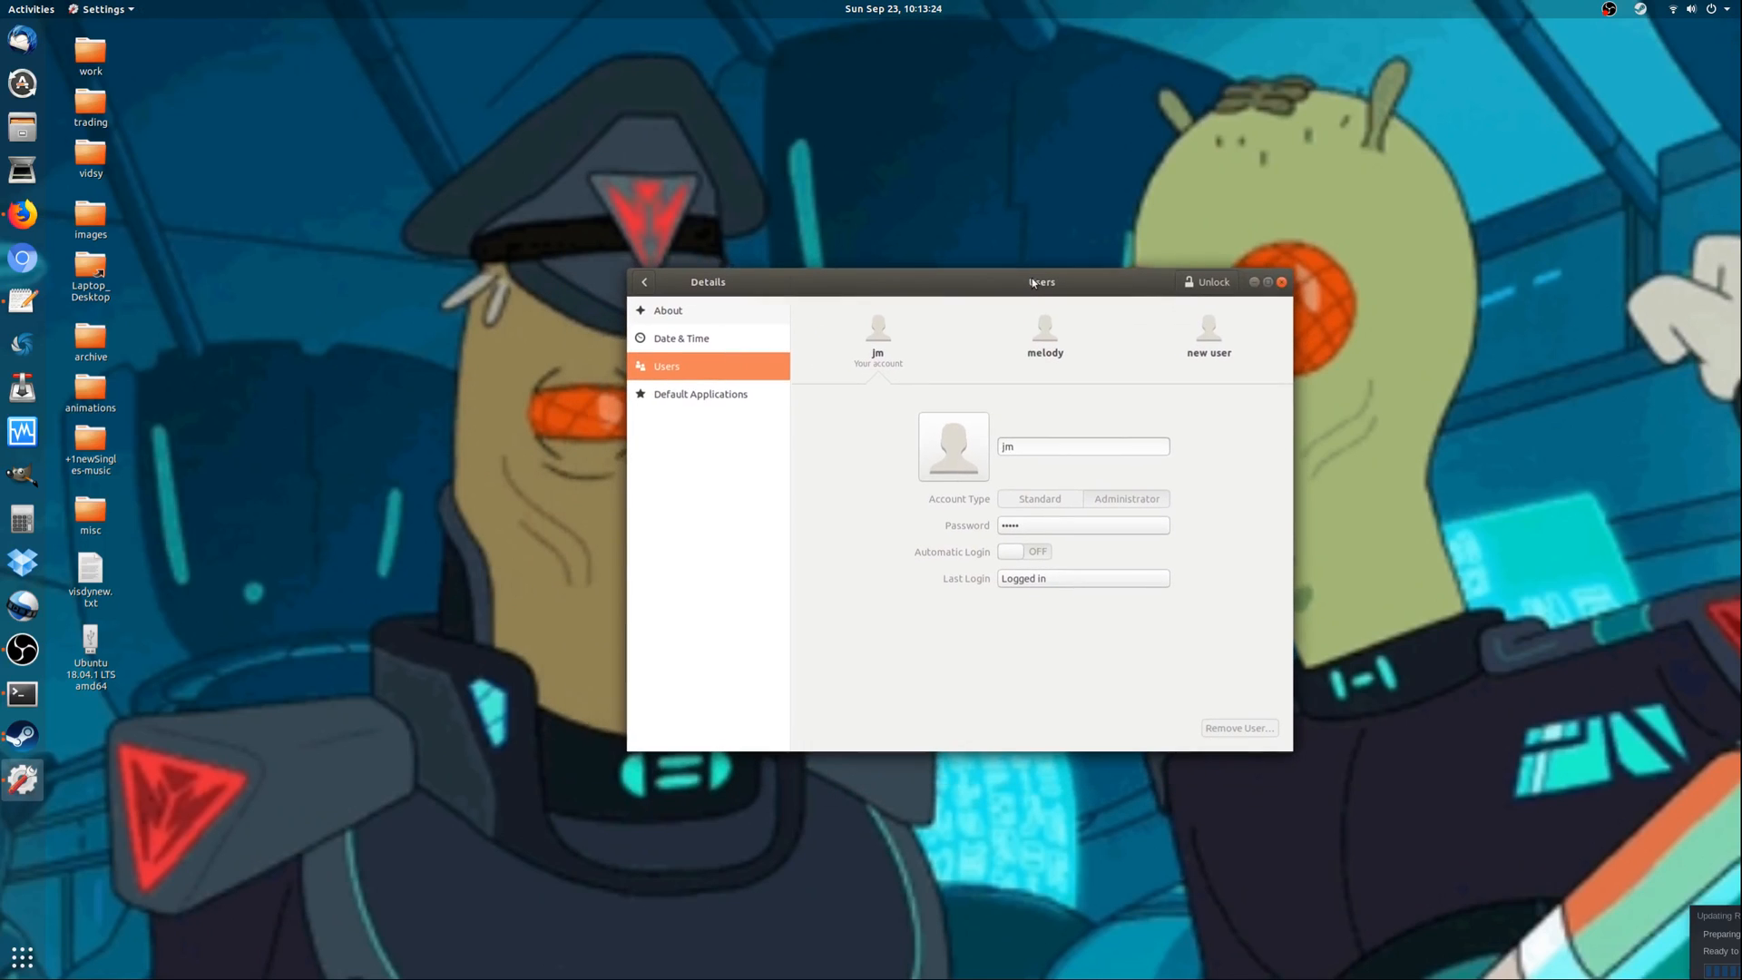
- Unlock the Users panel with jm's password and select the 'new user' account
click(1207, 281)
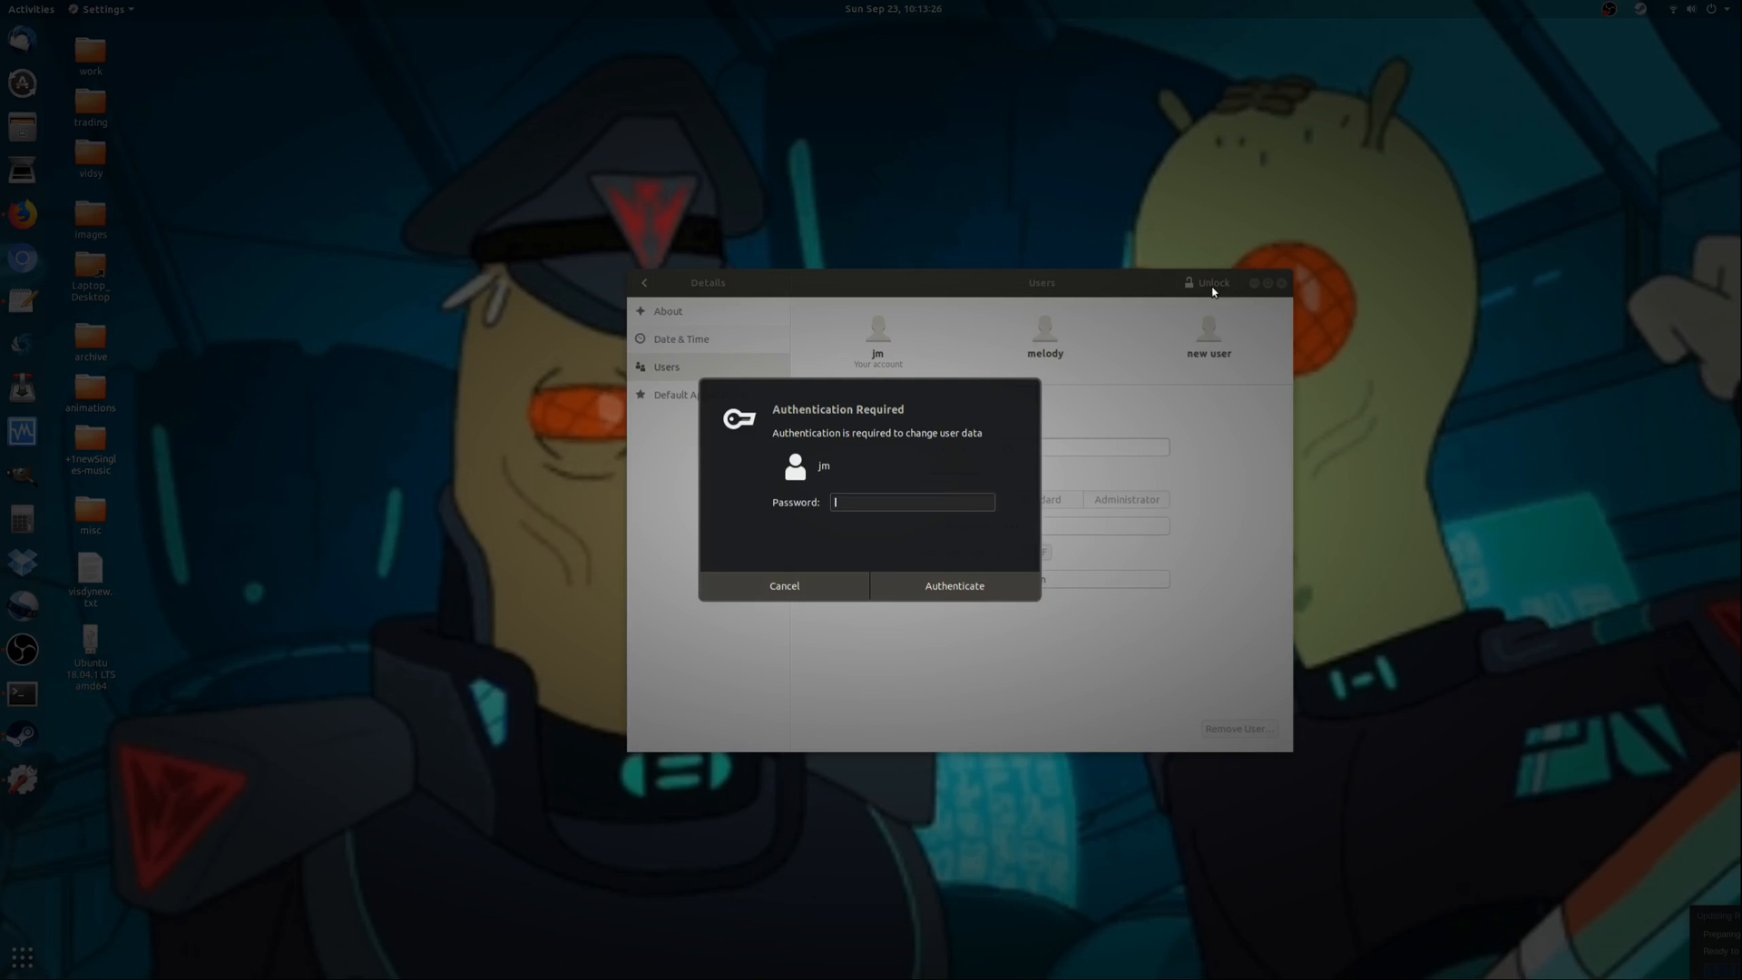
text(password)
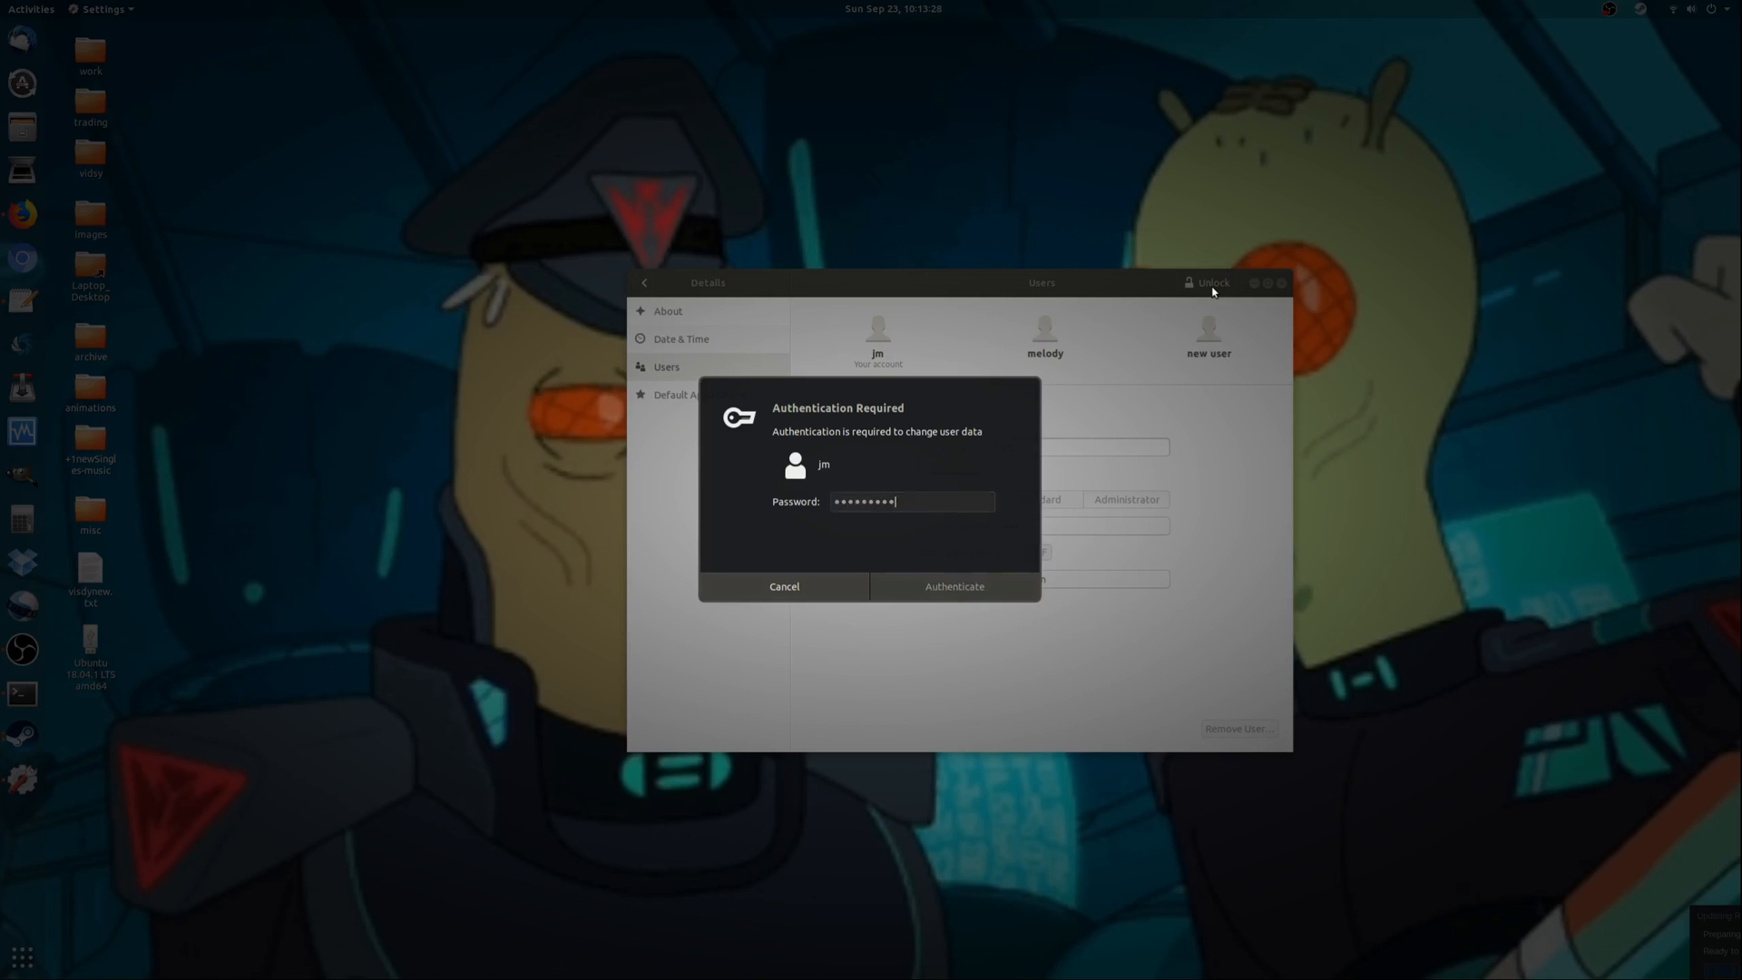
click(952, 587)
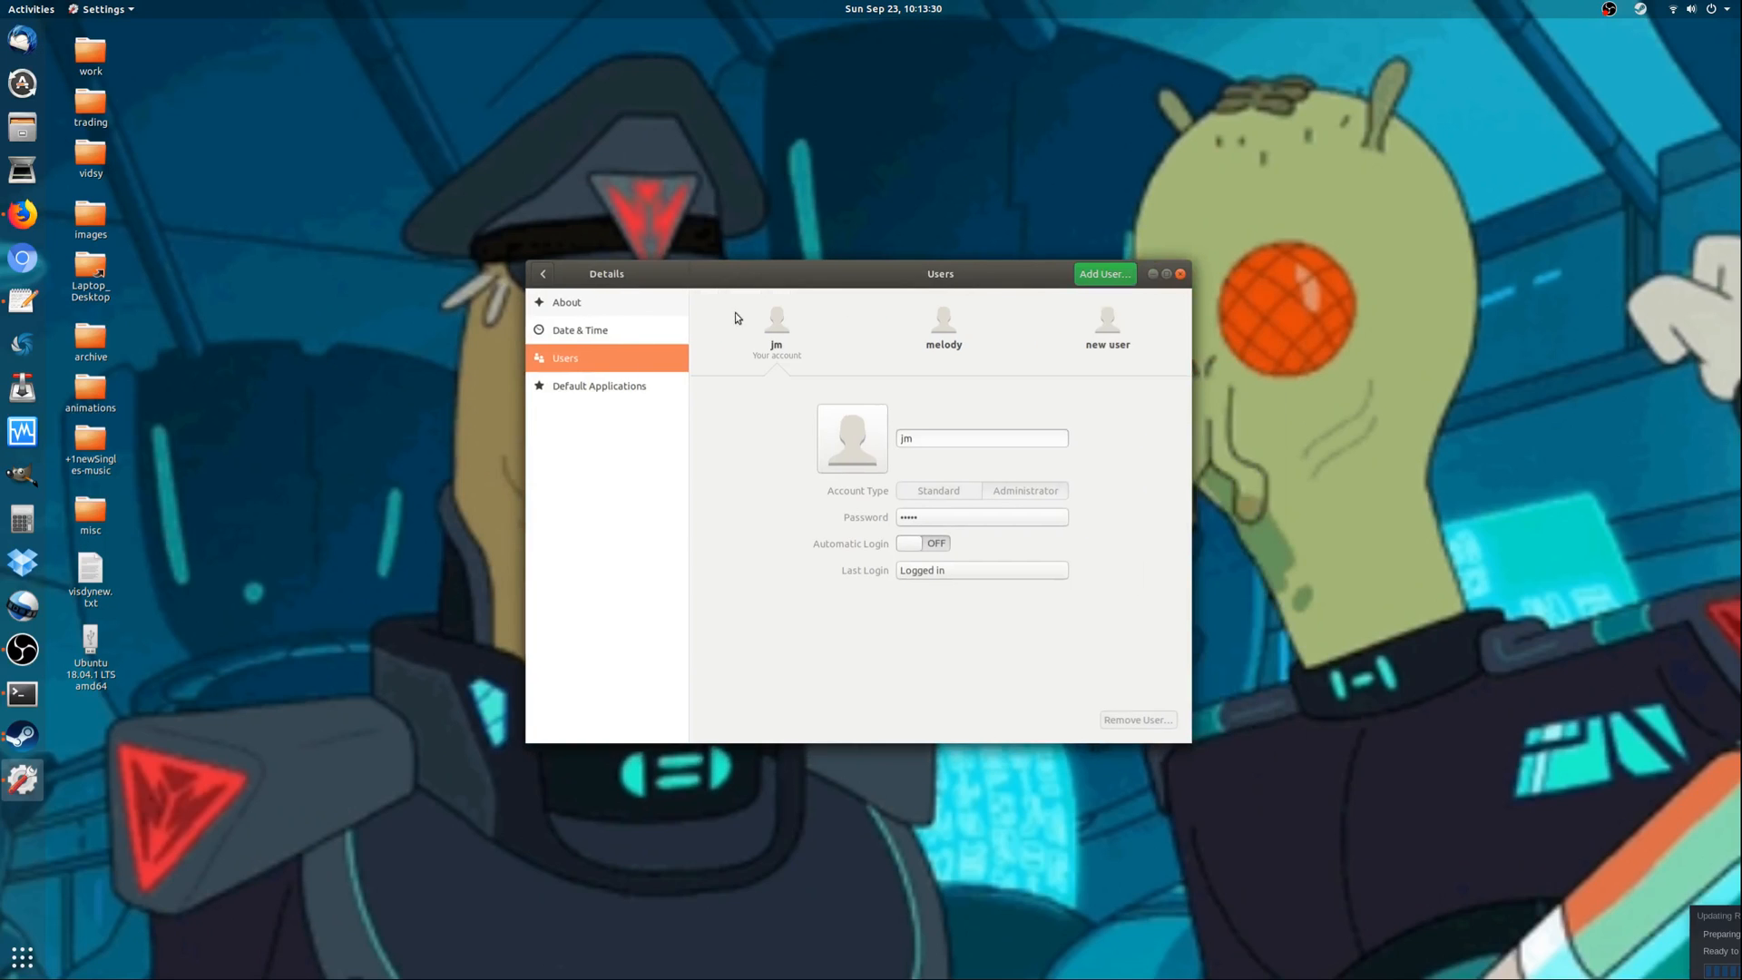
mouse_move(1083, 341)
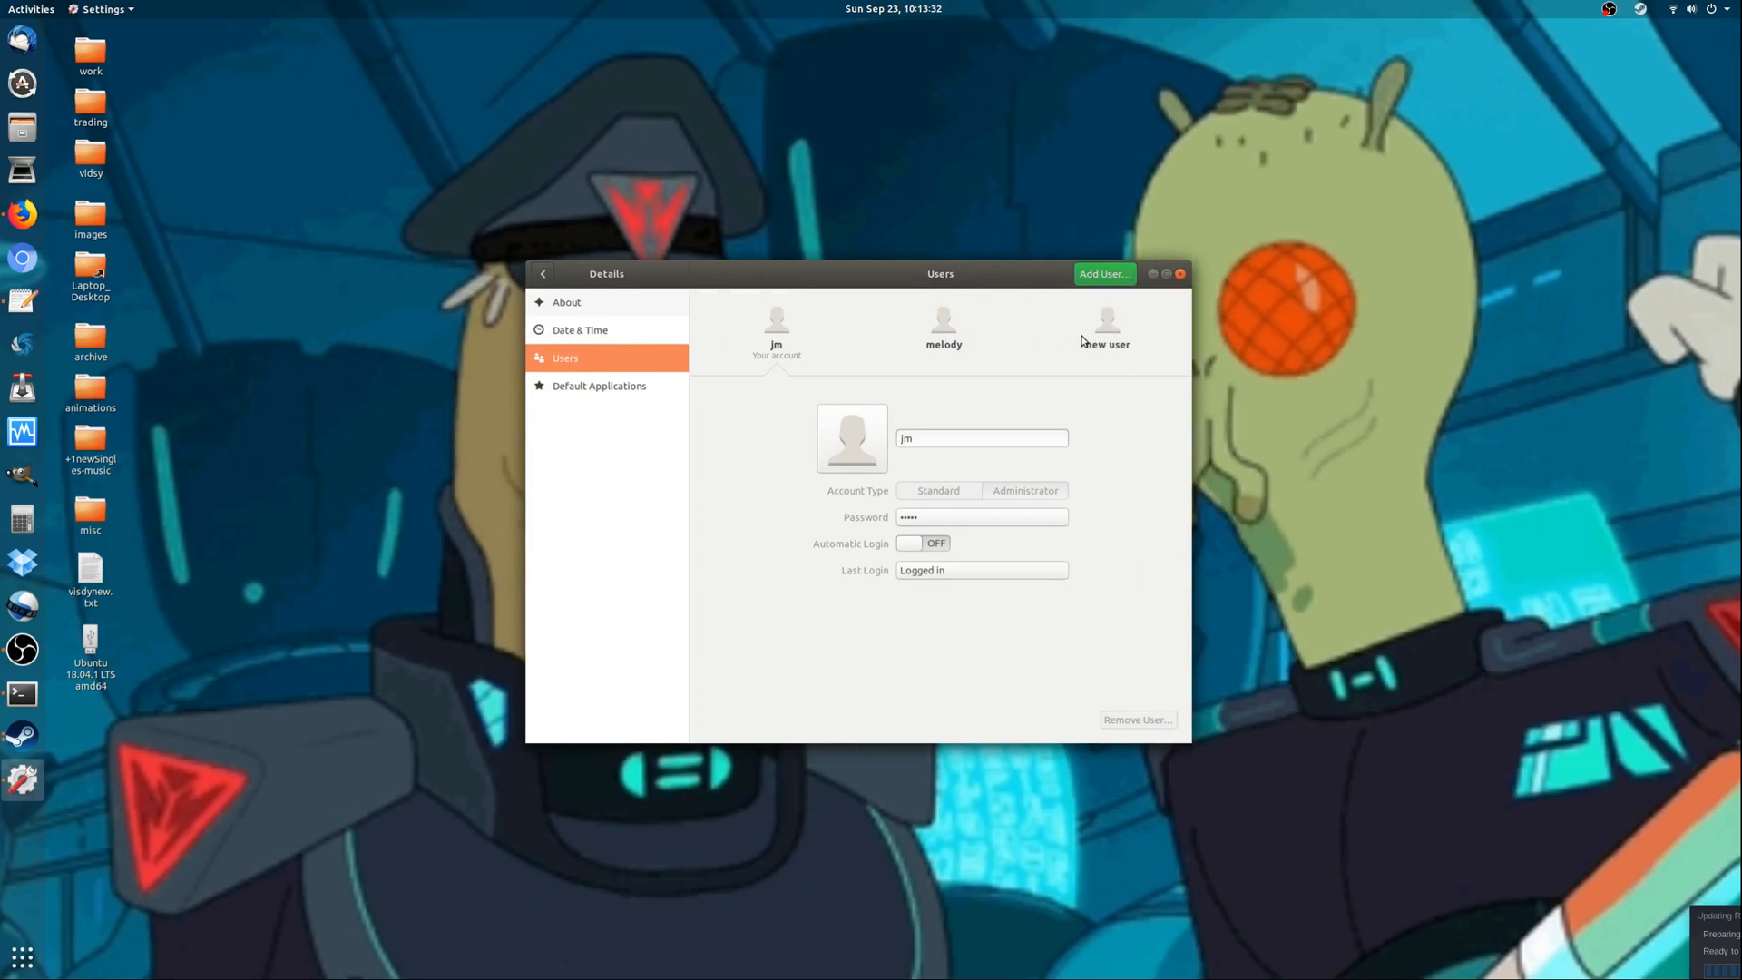
click(1107, 327)
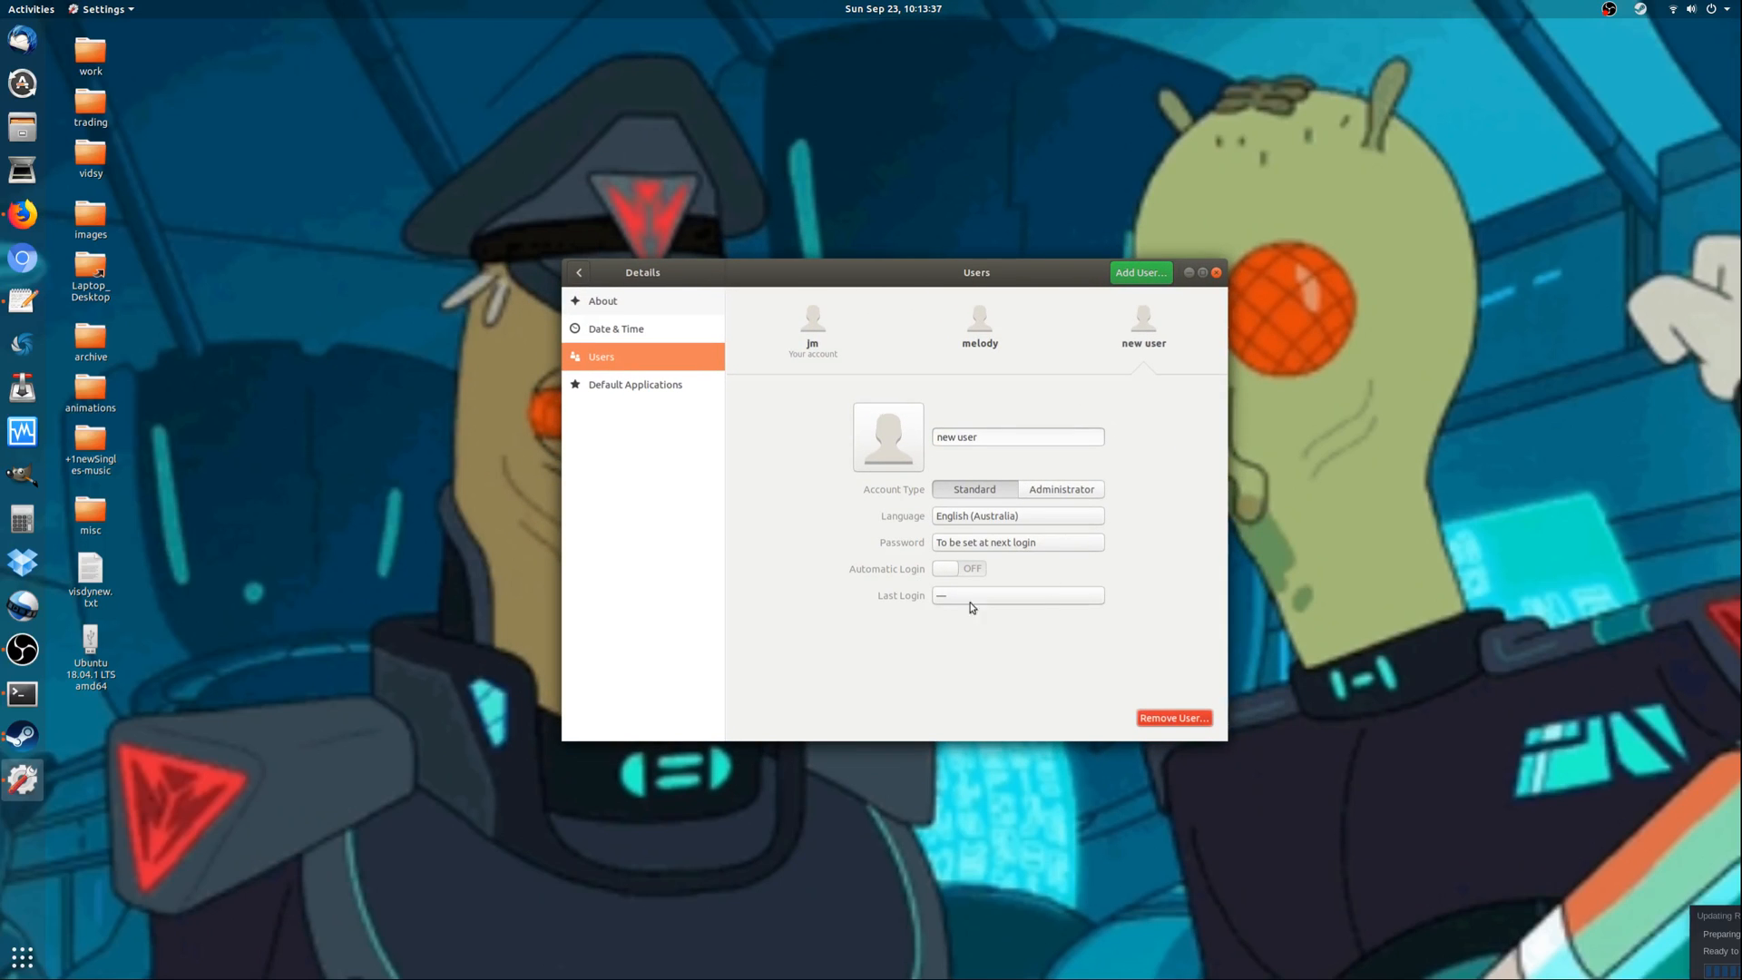
mouse_move(1052, 481)
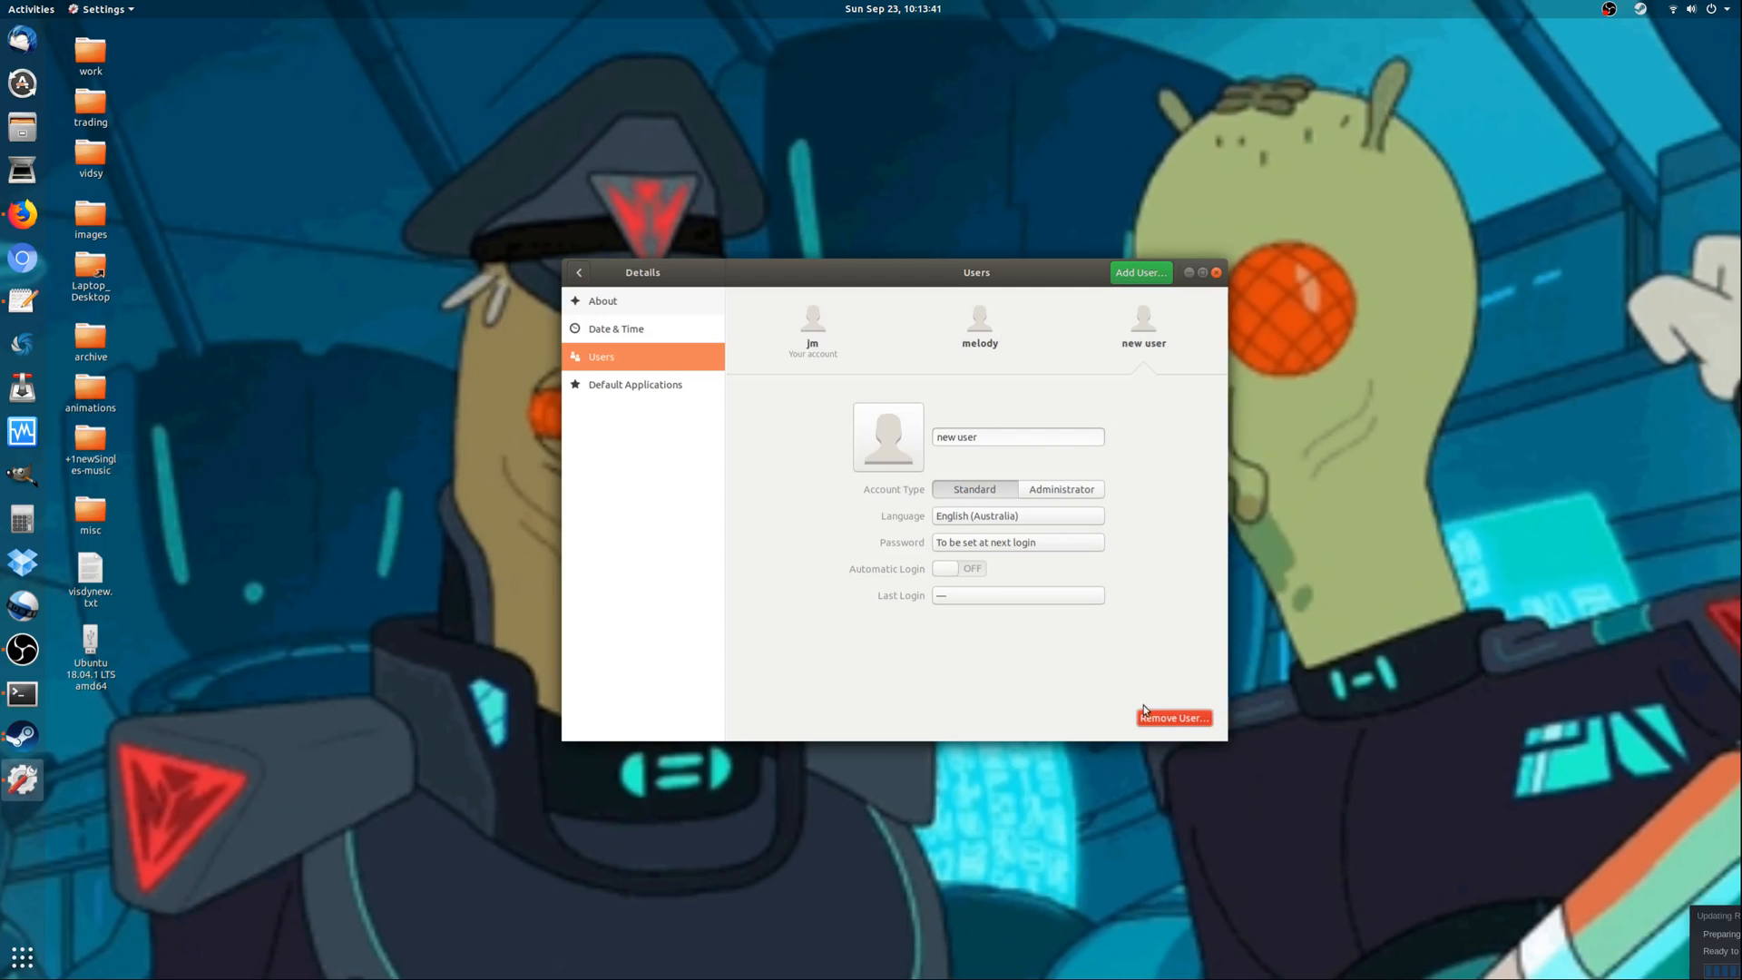
- Remove the 'new user' account, choosing Delete Files in the confirmation
click(1173, 716)
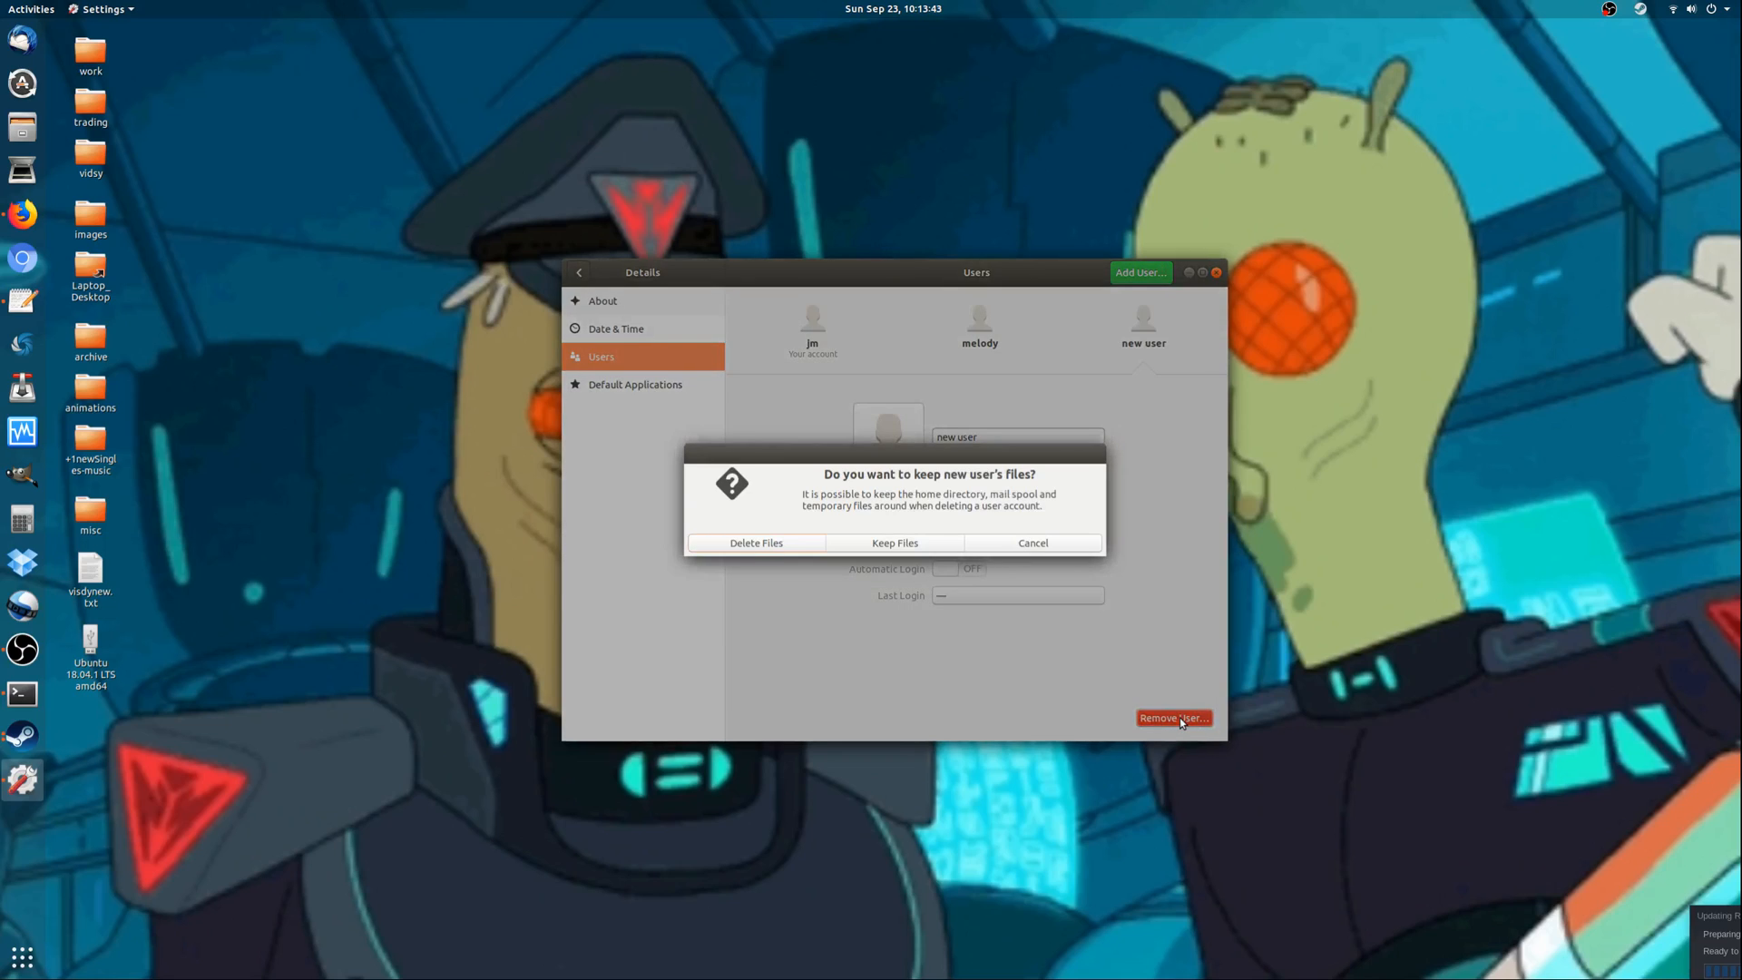
mouse_move(1228, 327)
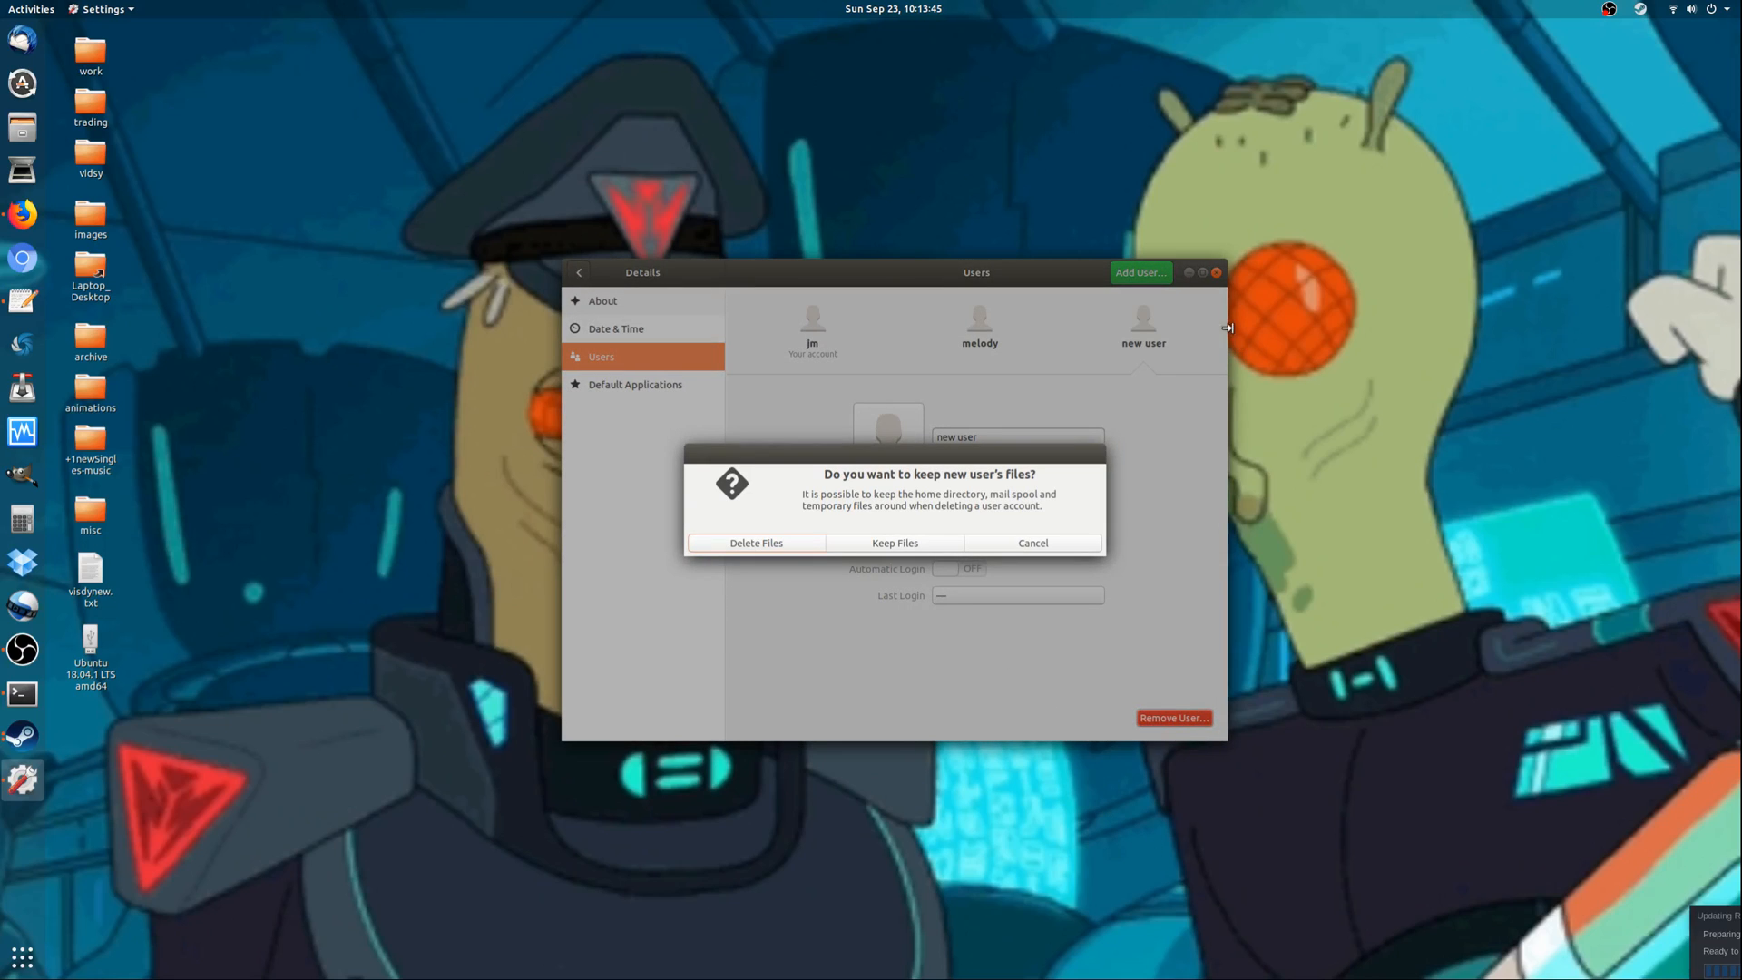
mouse_move(877, 509)
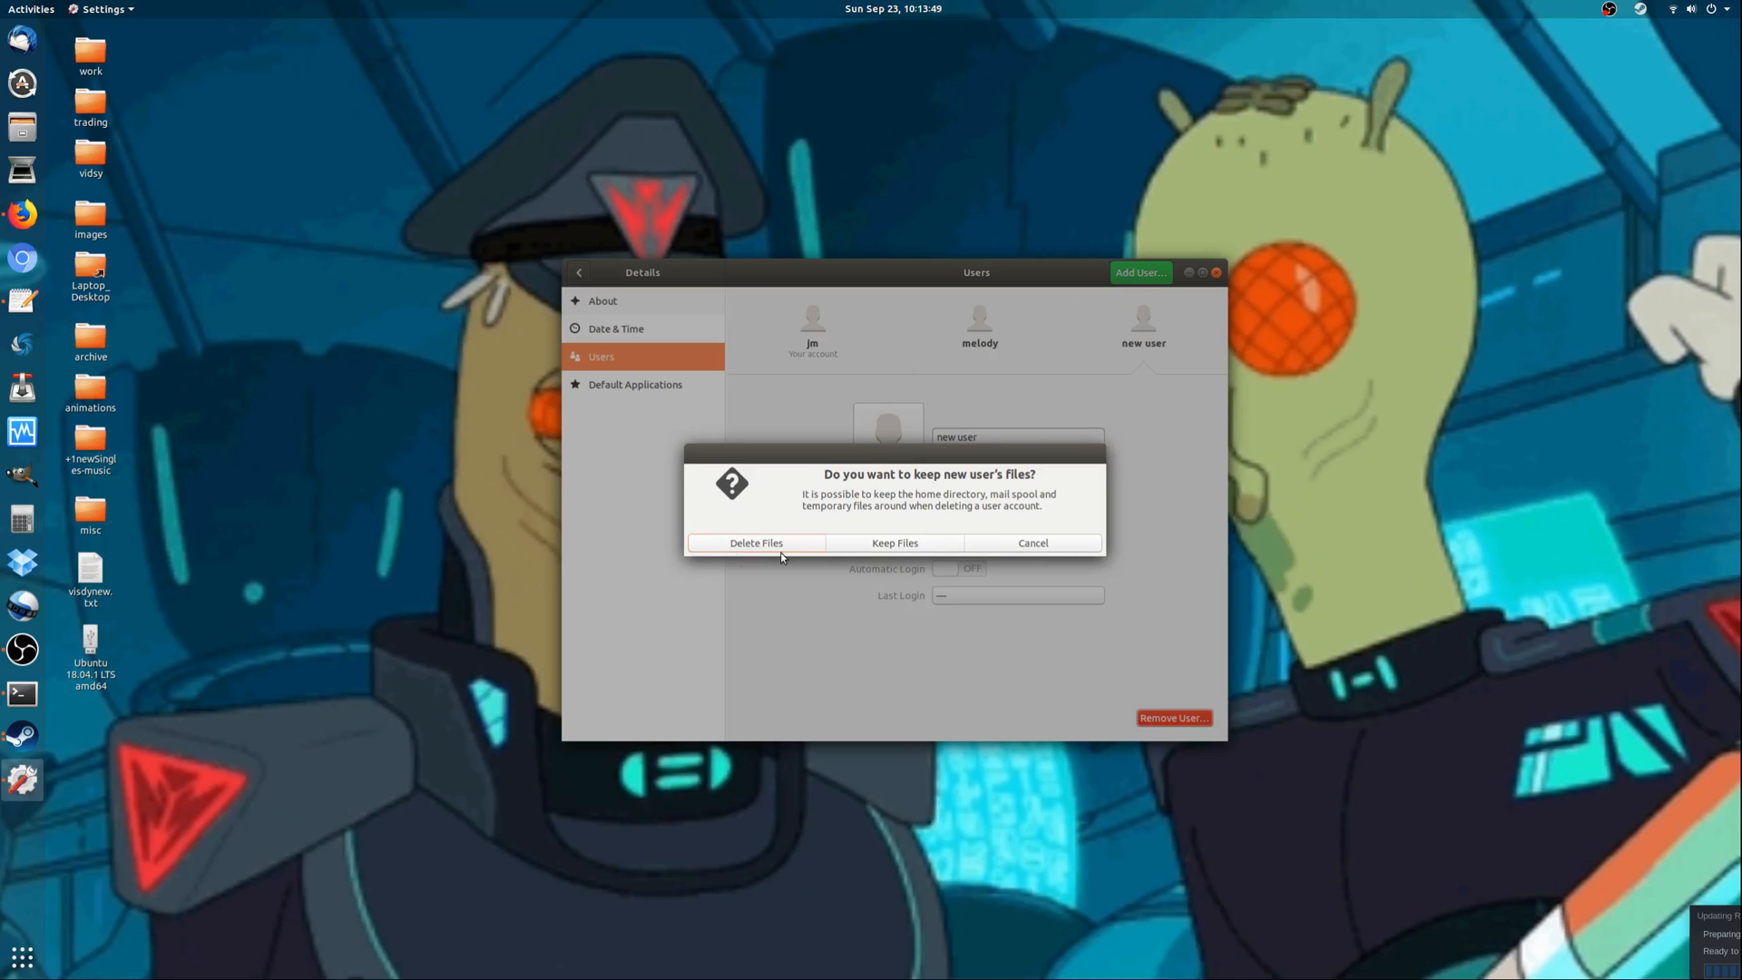
click(754, 544)
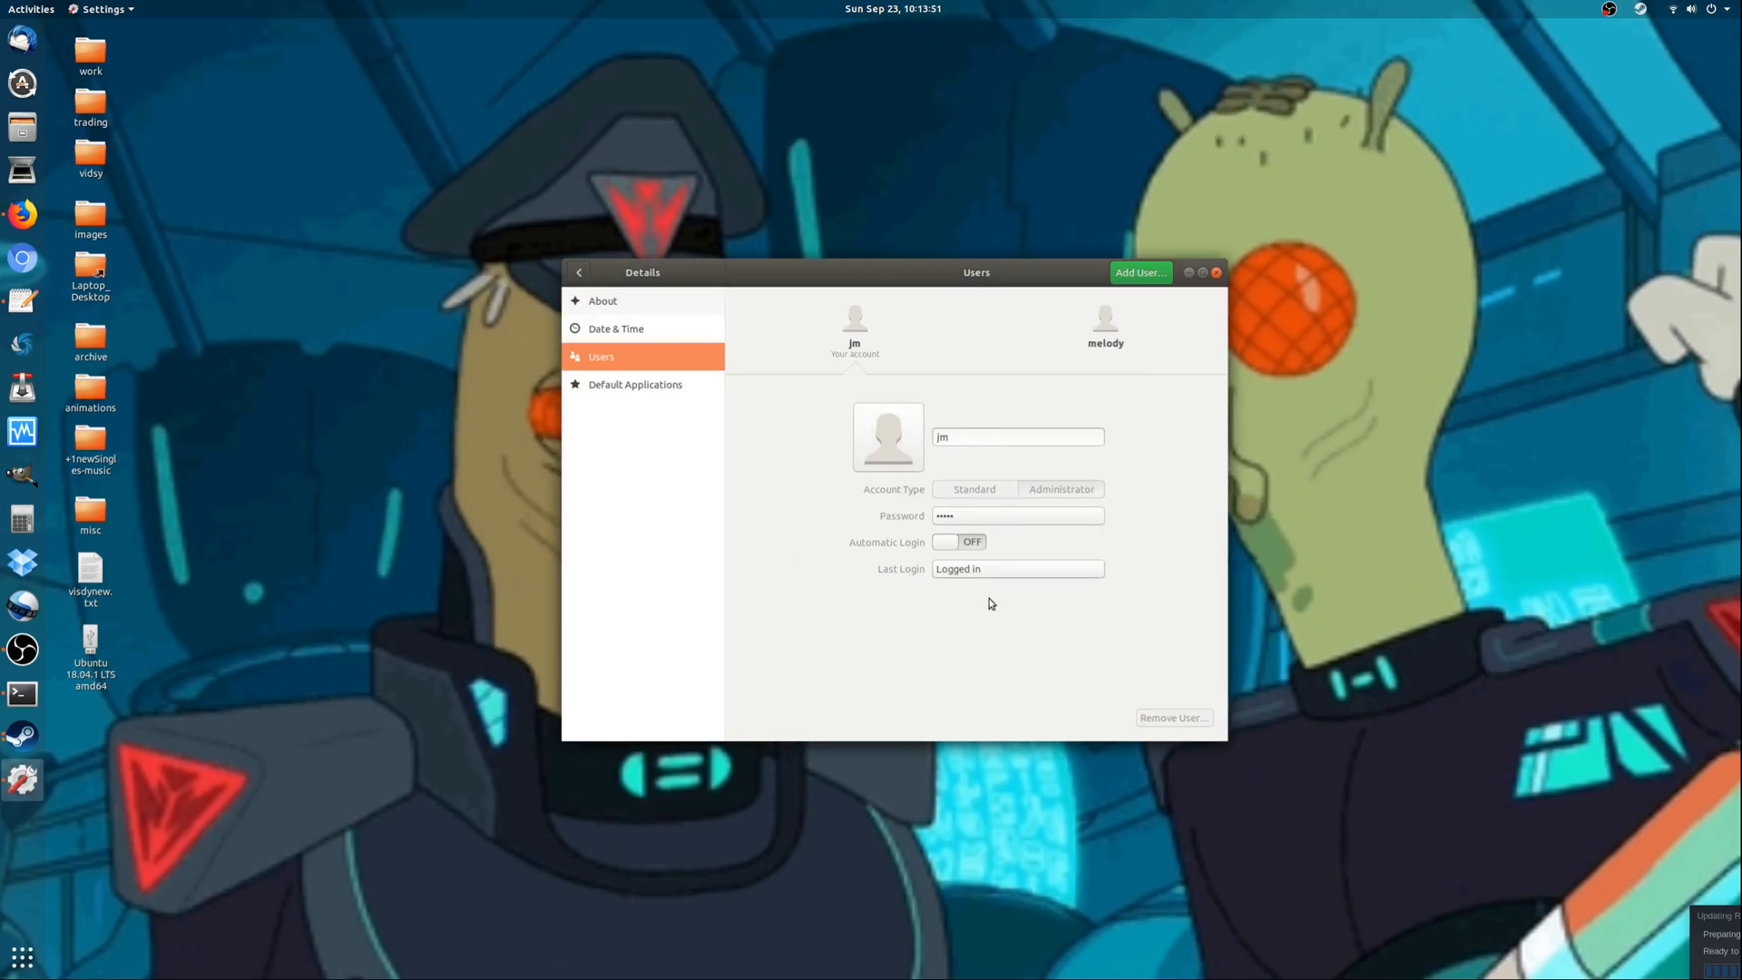
mouse_move(980, 247)
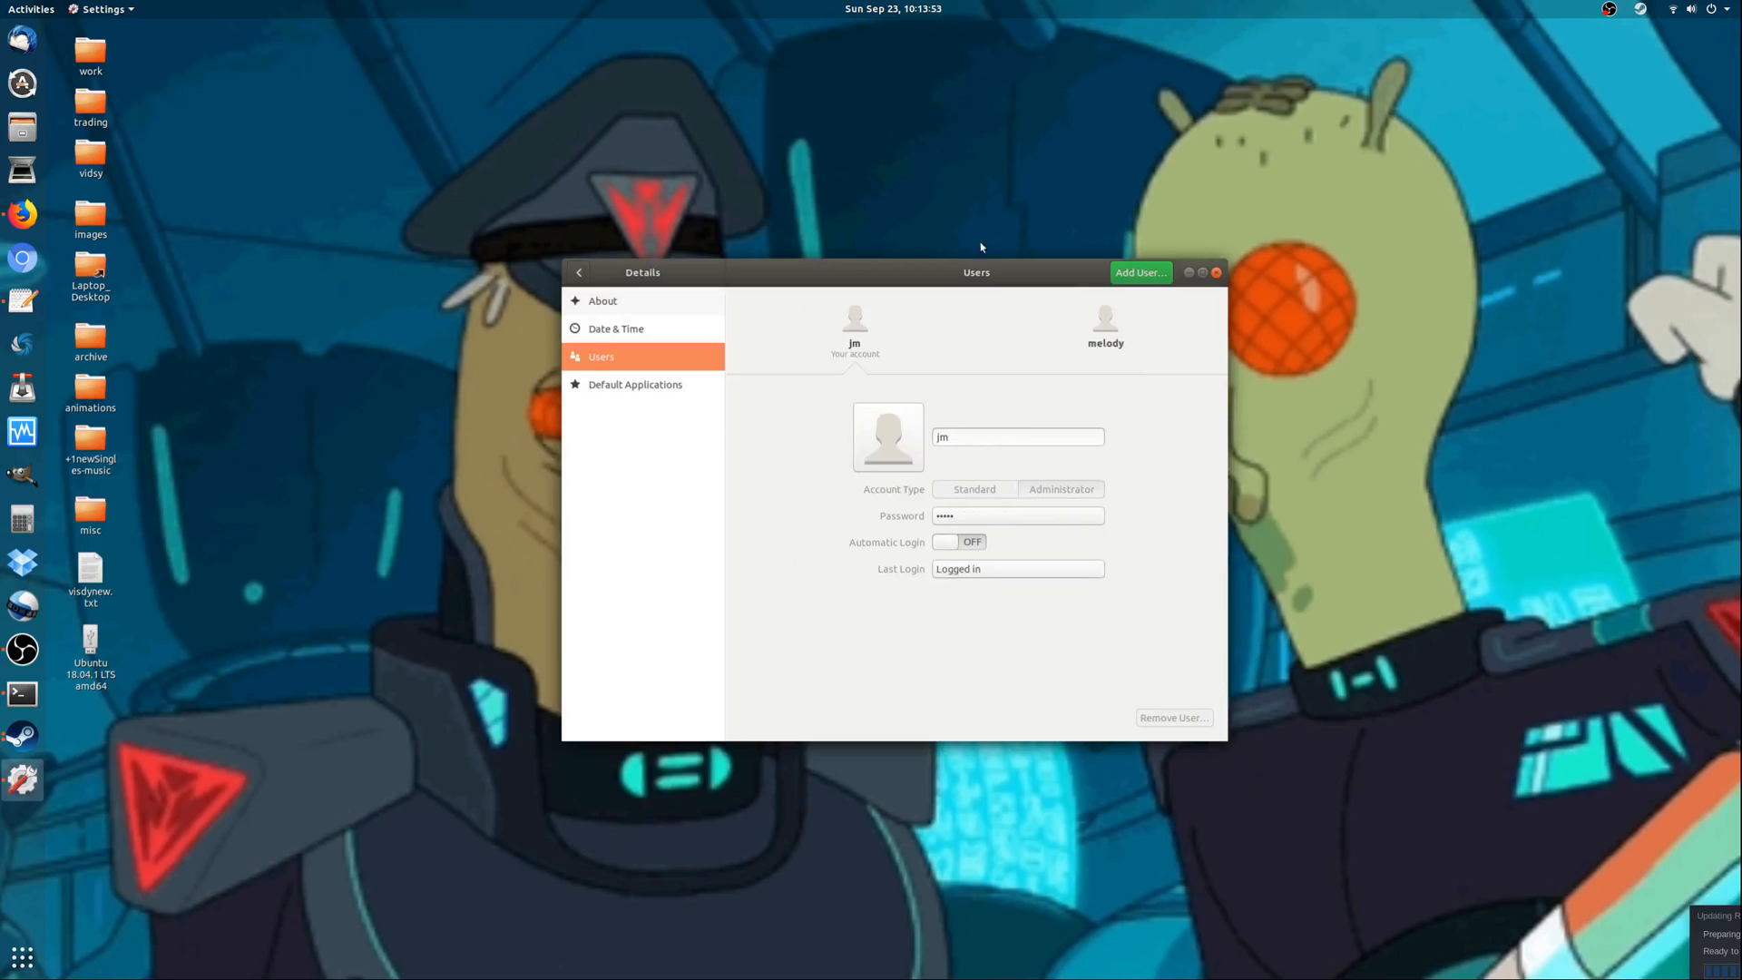